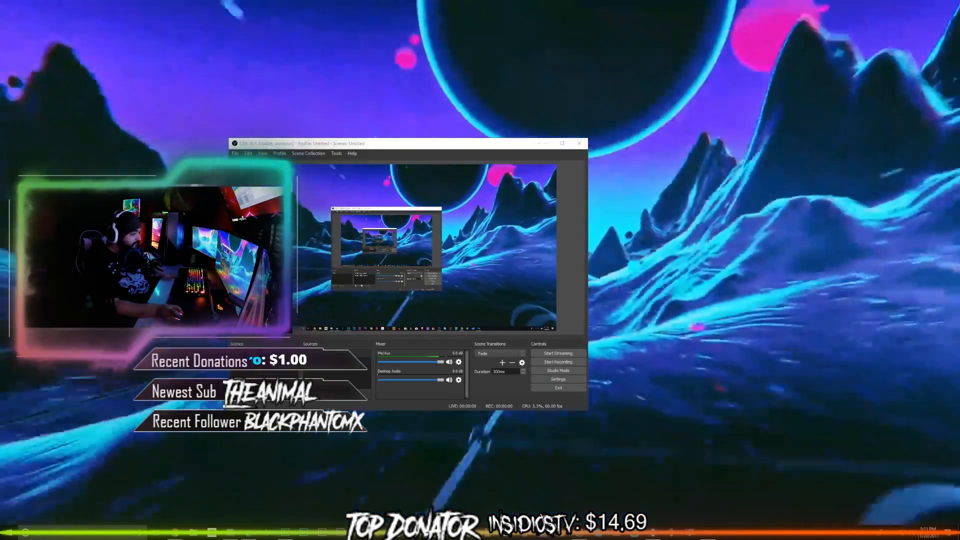
# Open the OBS Tools menu showing Automatic Scene Switcher, Output Timer and NDI Output settings
pyautogui.click(335, 153)
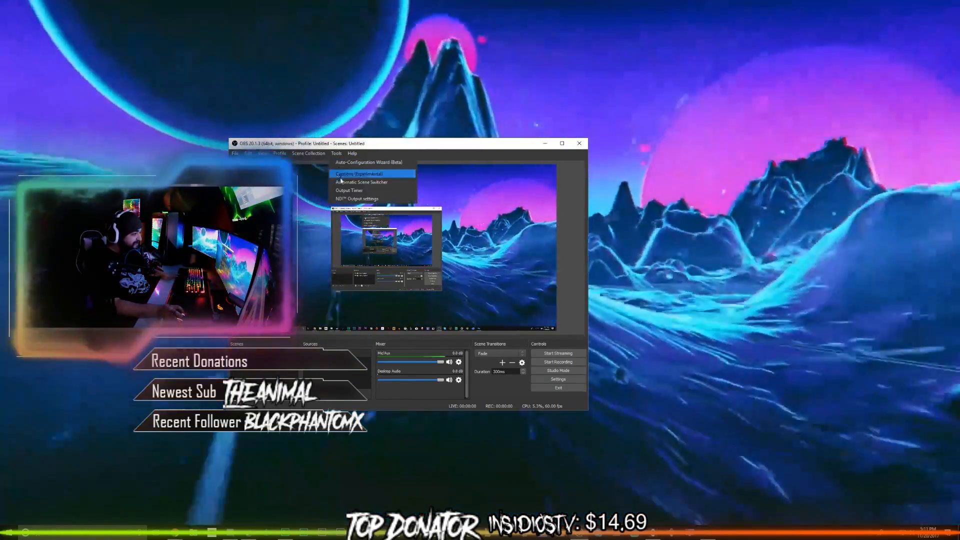